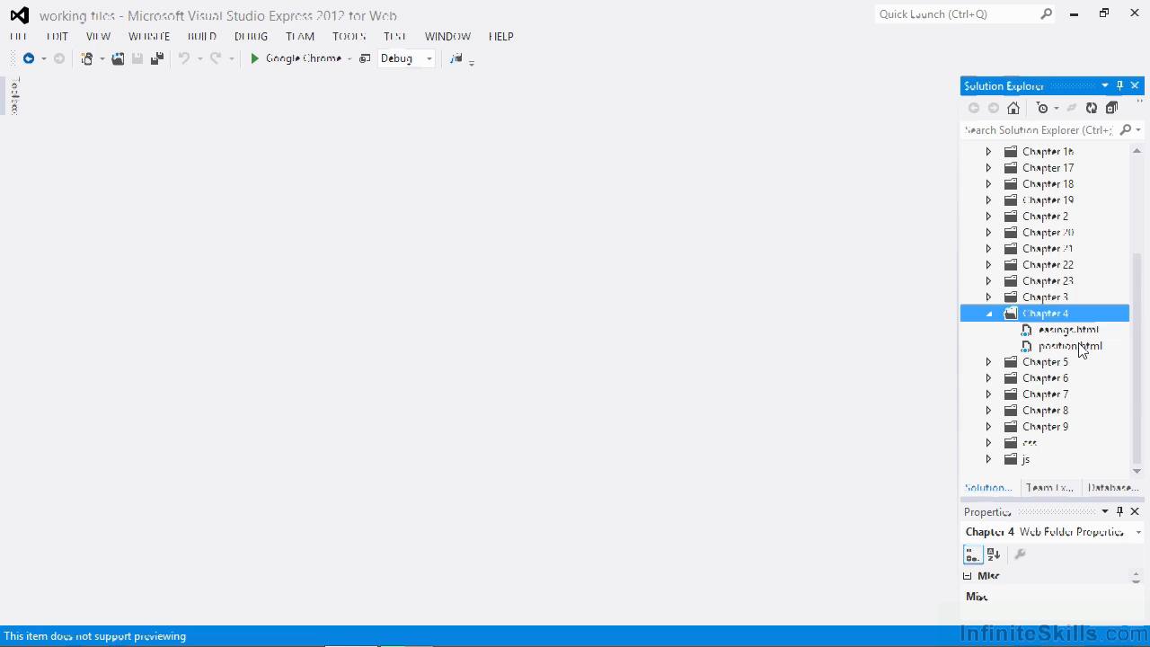
# - Open position.html from Chapter 4 and fold the positioners div above the empty script block
pyautogui.click(1070, 345)
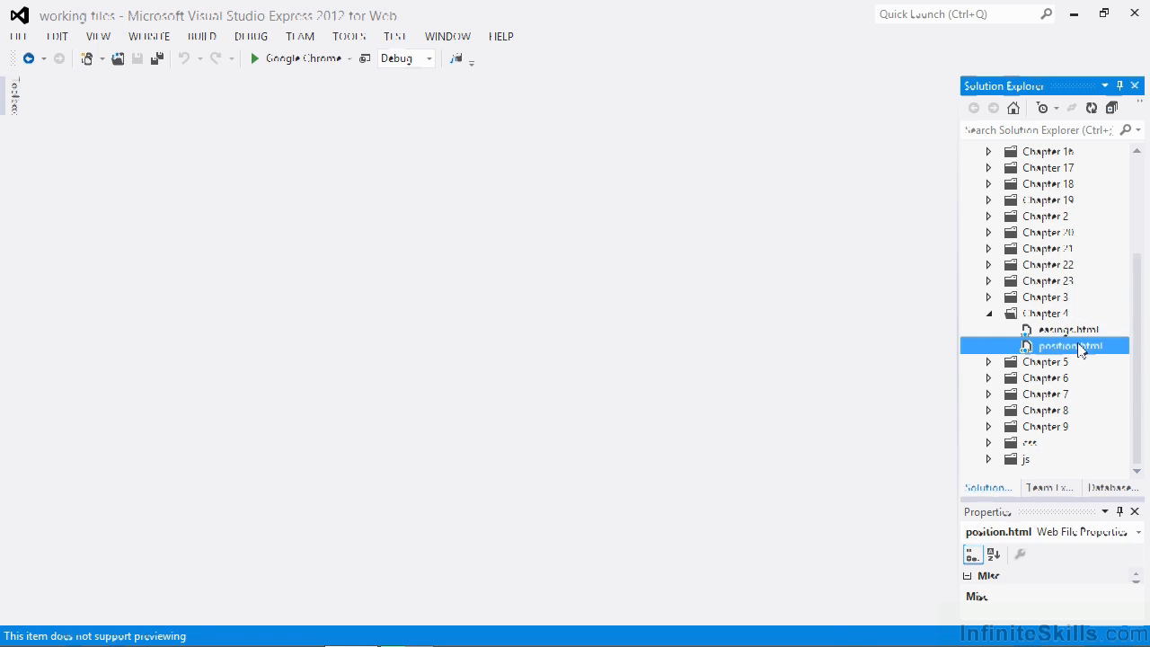
pyautogui.doubleClick(1068, 345)
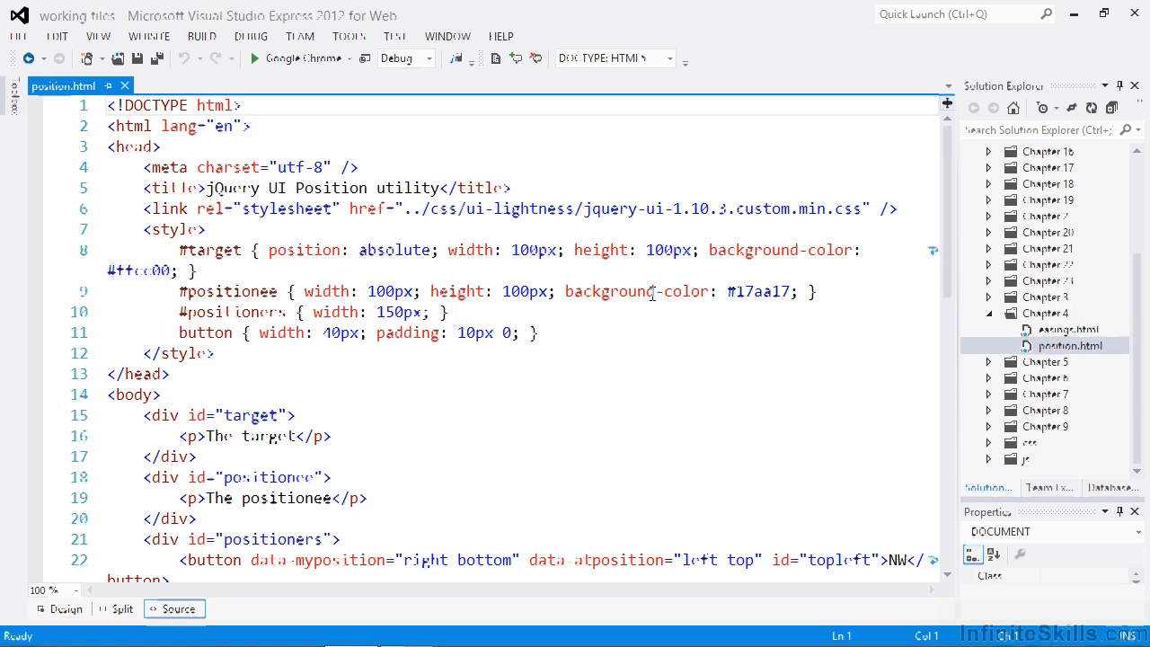
pyautogui.scroll(-3)
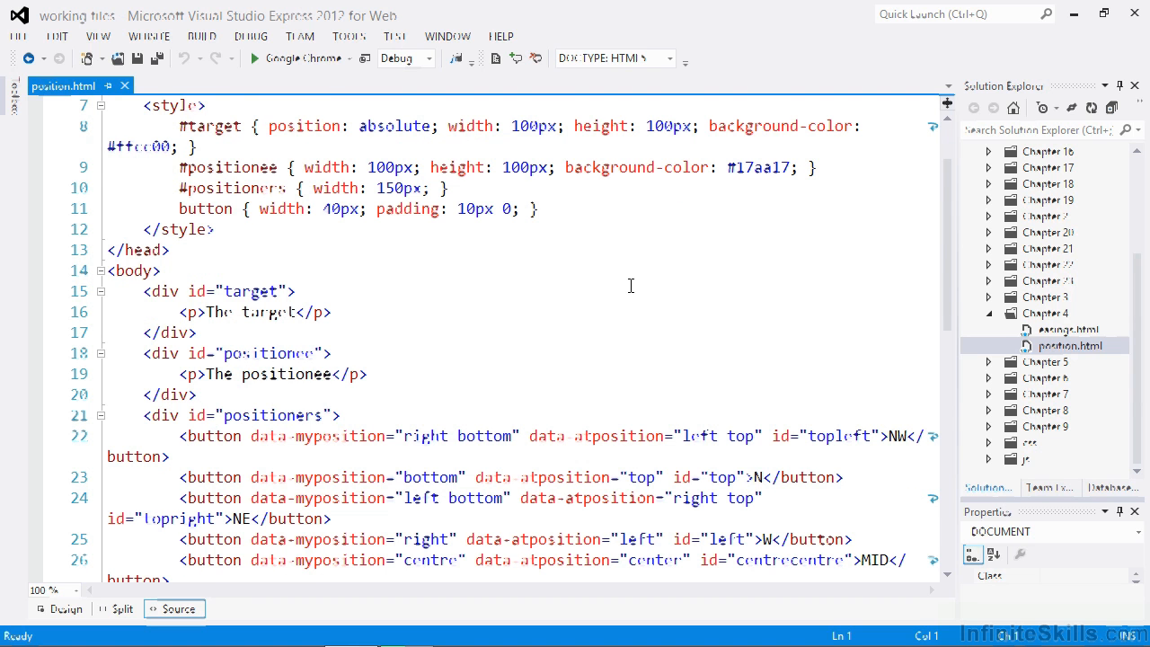
pyautogui.scroll(-3)
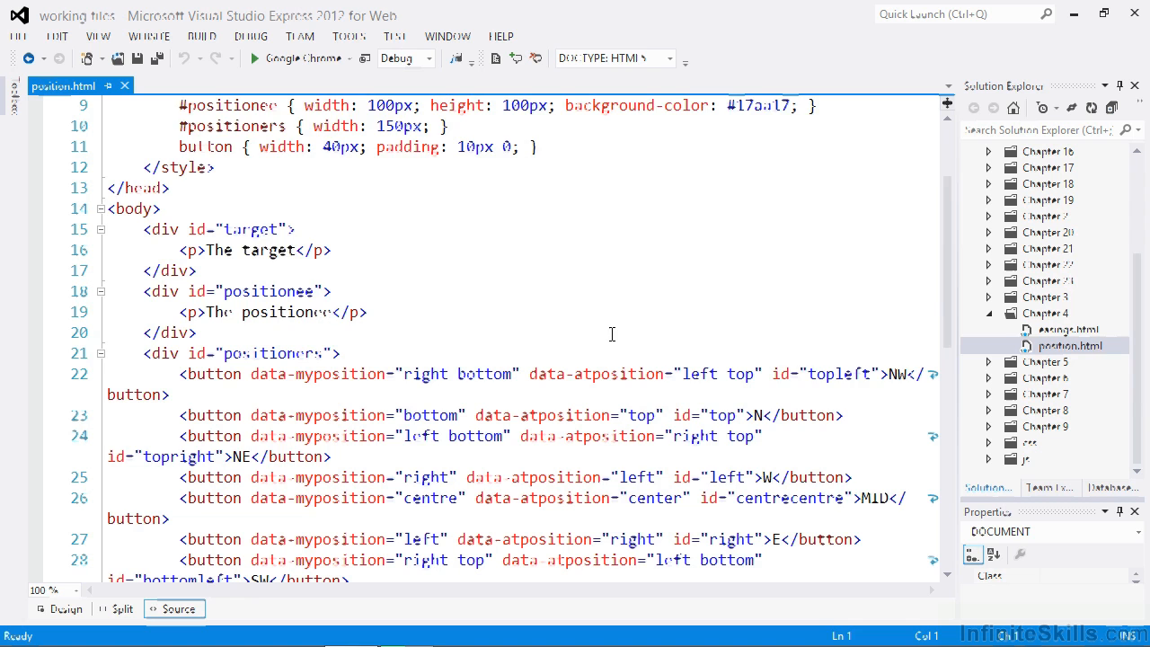
pyautogui.scroll(-3)
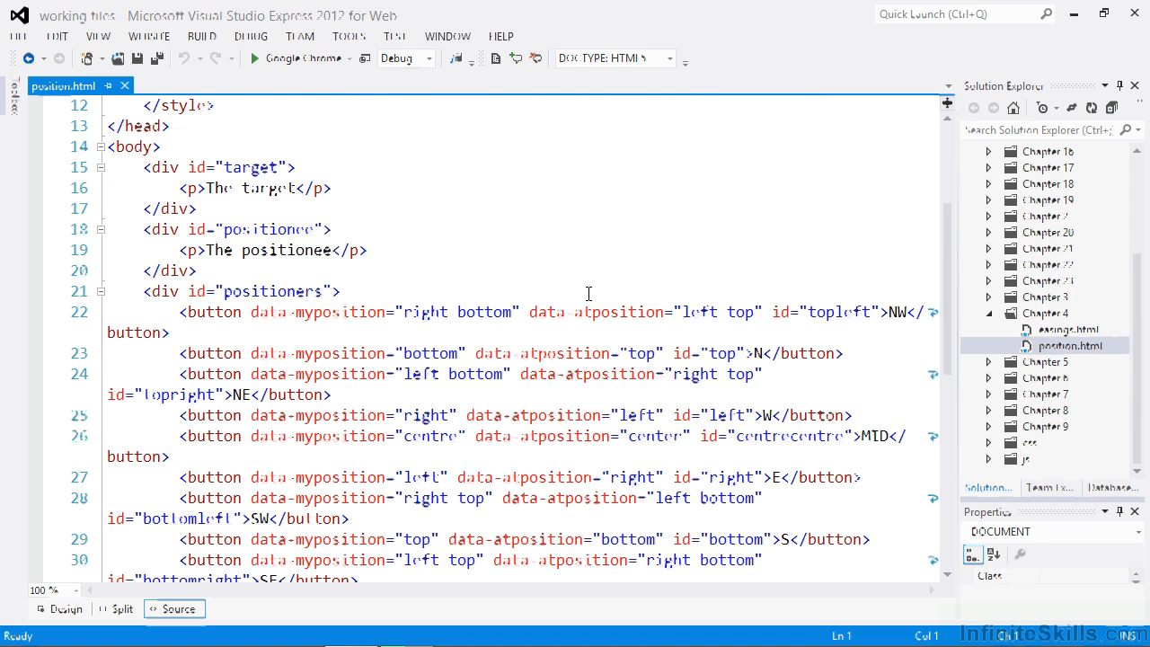
pyautogui.click(100, 291)
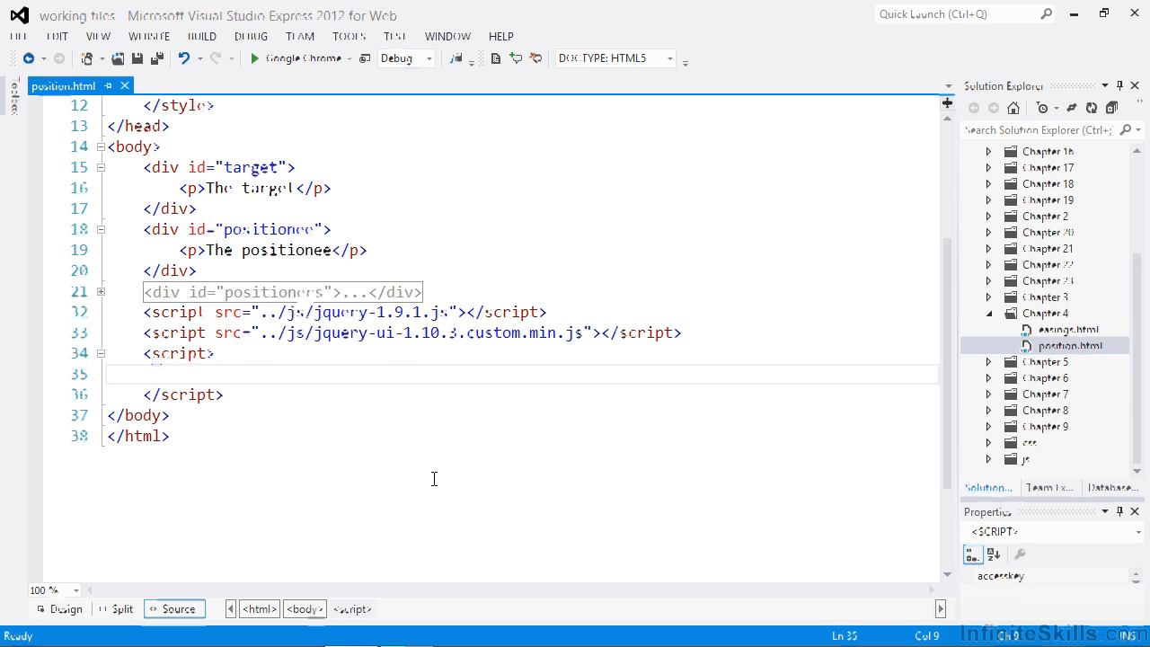
# - Add $('#target').position({ of: window.document }); in the script block and save the file
pyautogui.write("$('#target')")
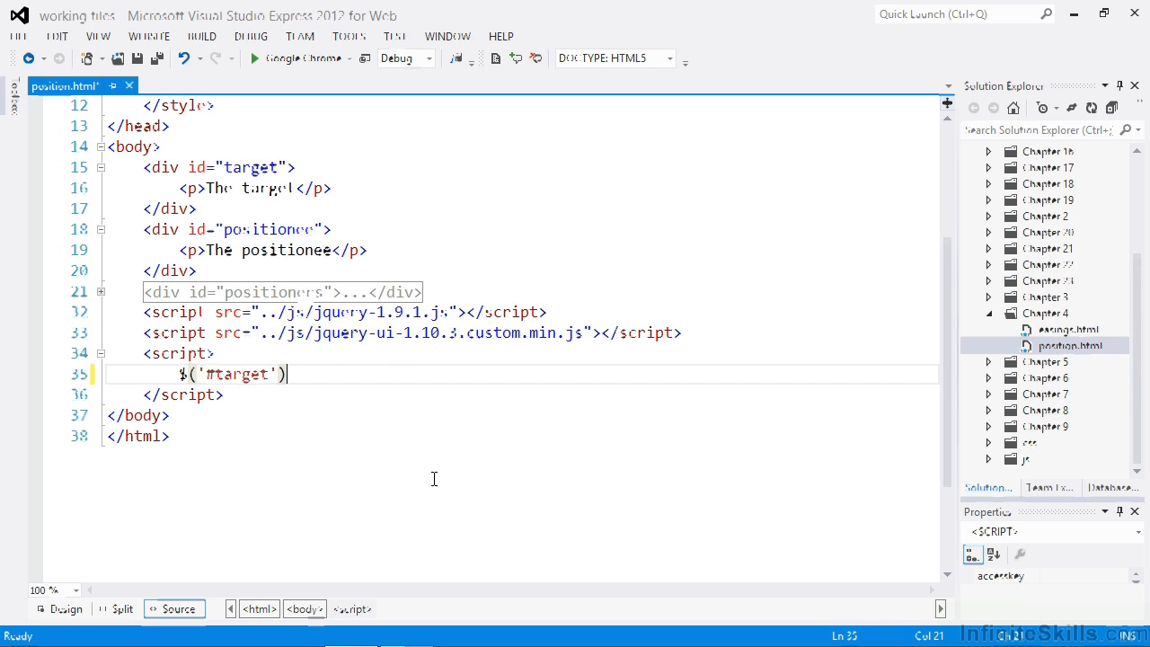
pyautogui.write('.po')
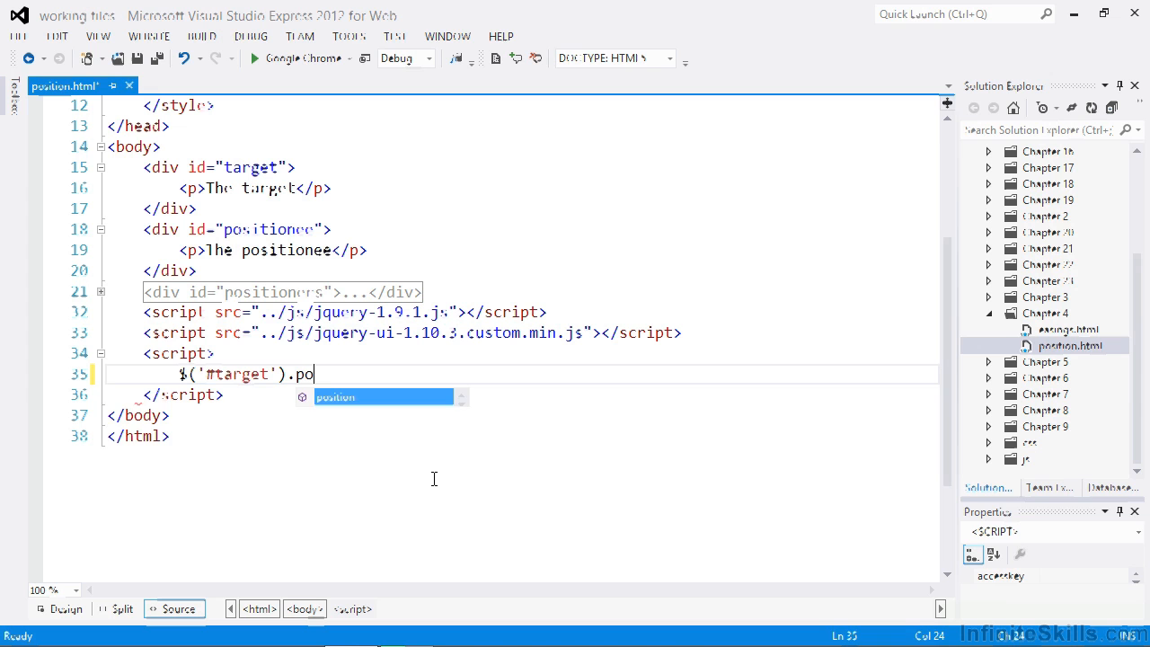
pyautogui.write('sition({')
pyautogui.write('of:')
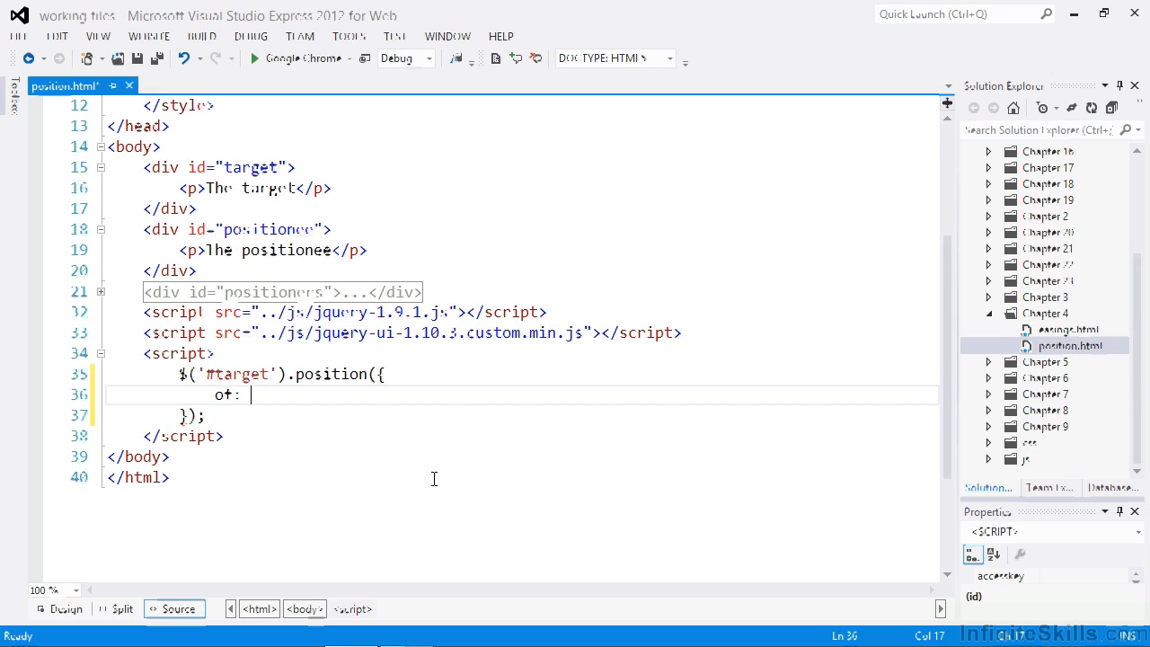
pyautogui.write('window.document')
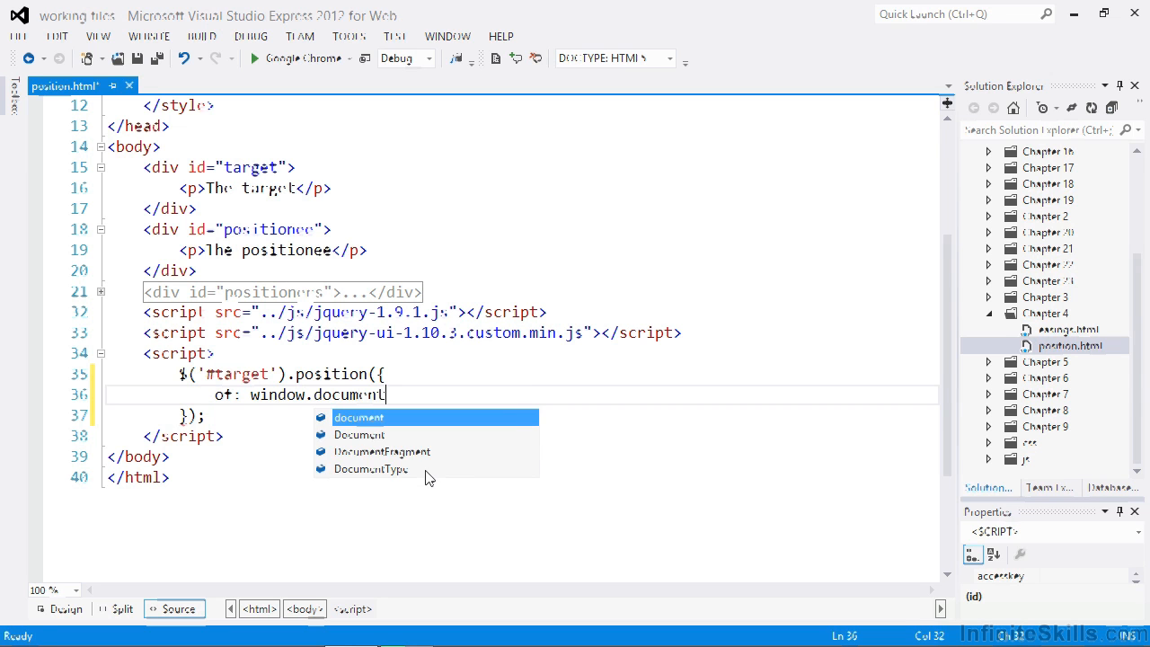
pyautogui.press('ctrl+s')
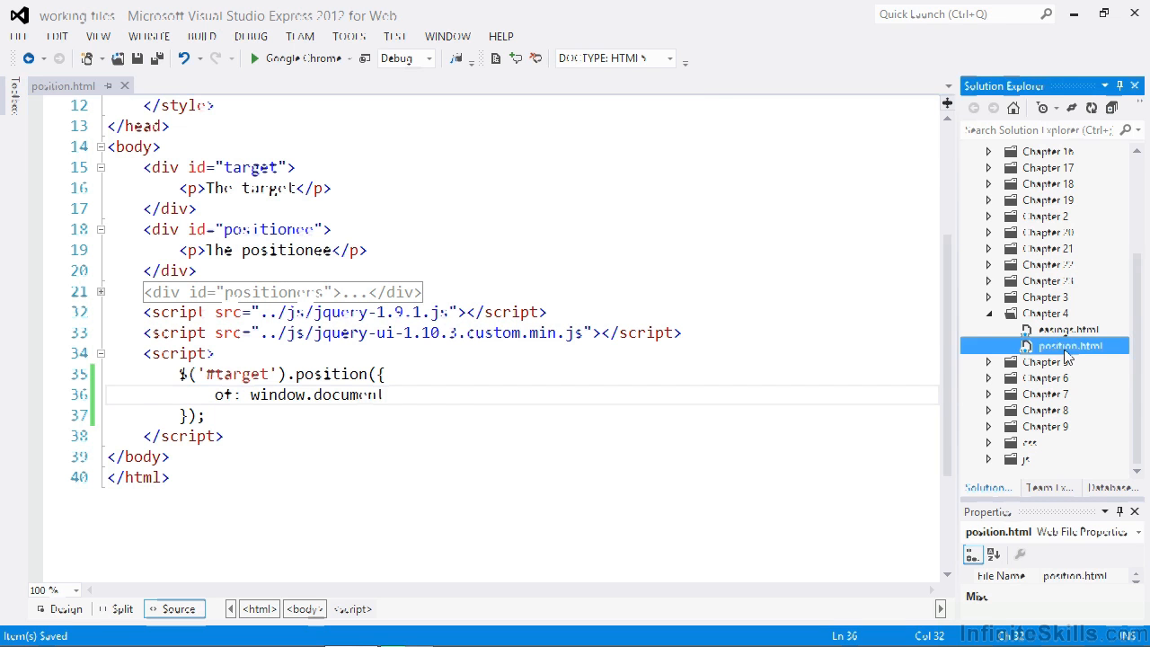
pyautogui.click(255, 58)
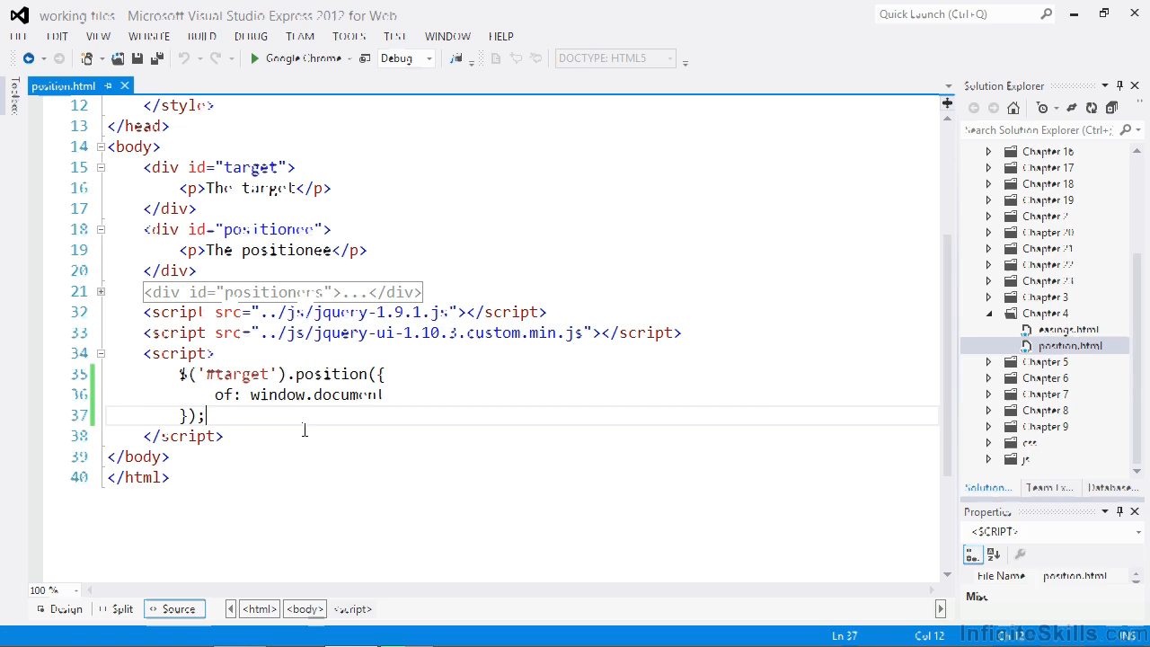
# - Add $('#positioners').on('click', 'button', function () { below the target position call
pyautogui.write("$('#positioners').on")
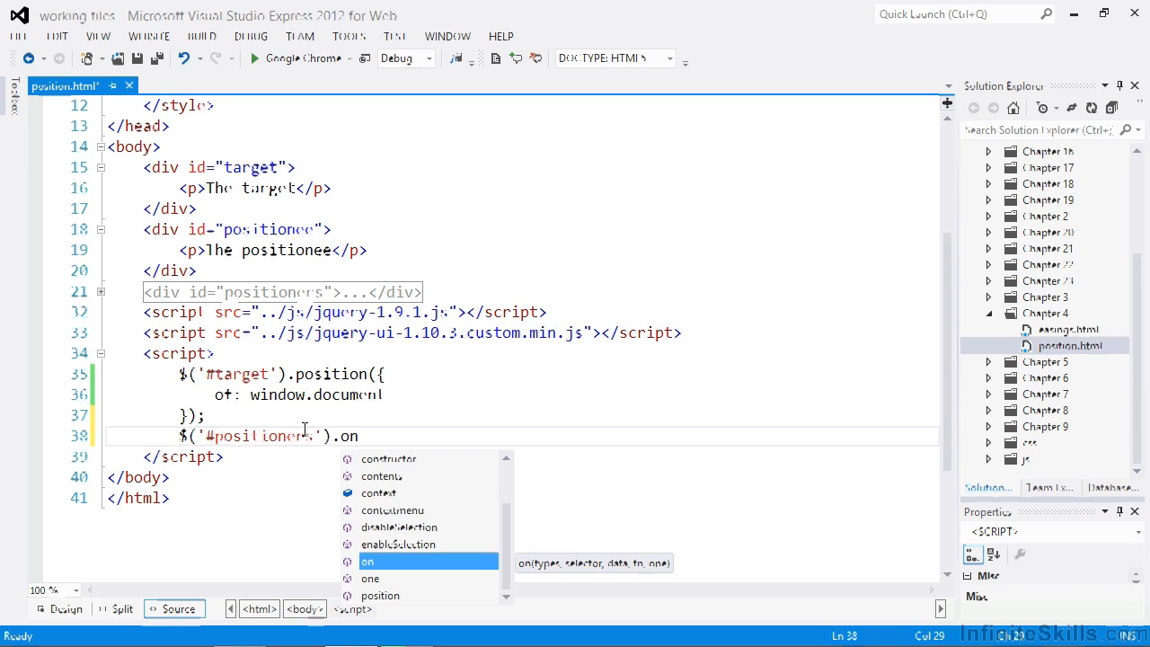
pyautogui.write('(')
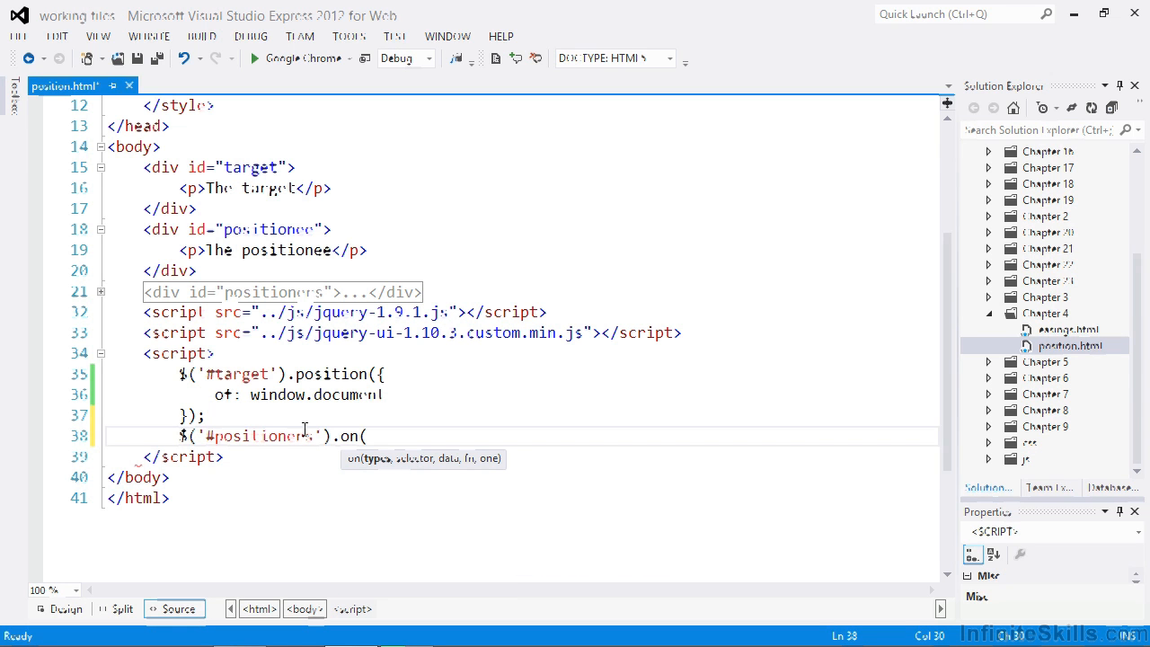
pyautogui.write("'cli")
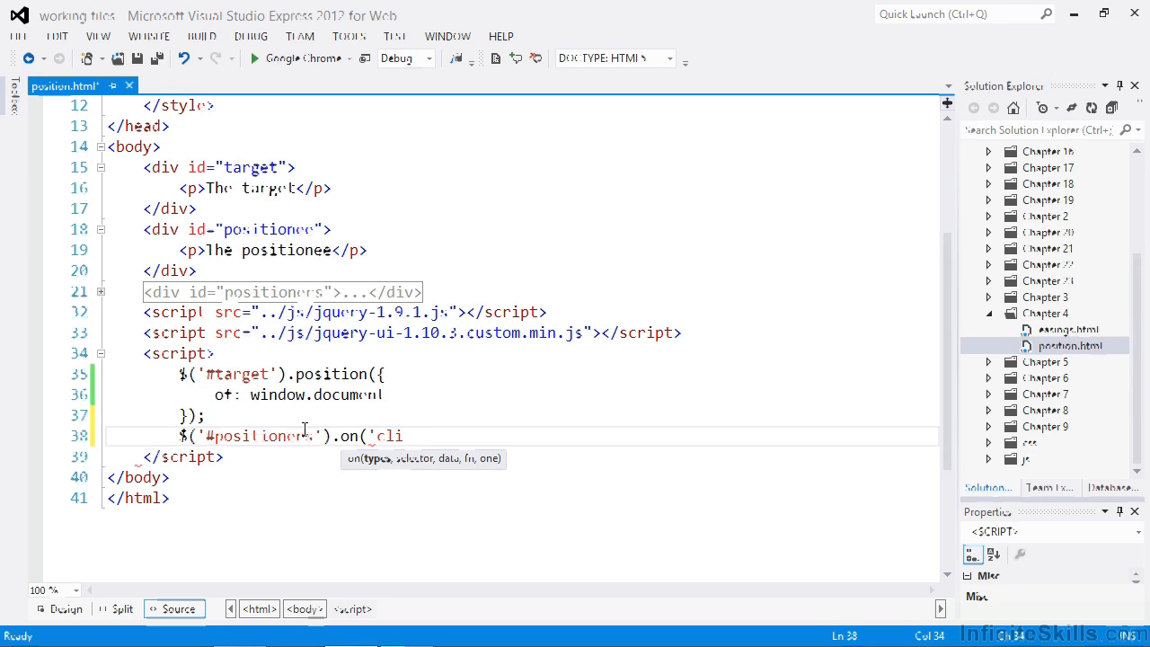
pyautogui.write("ck',")
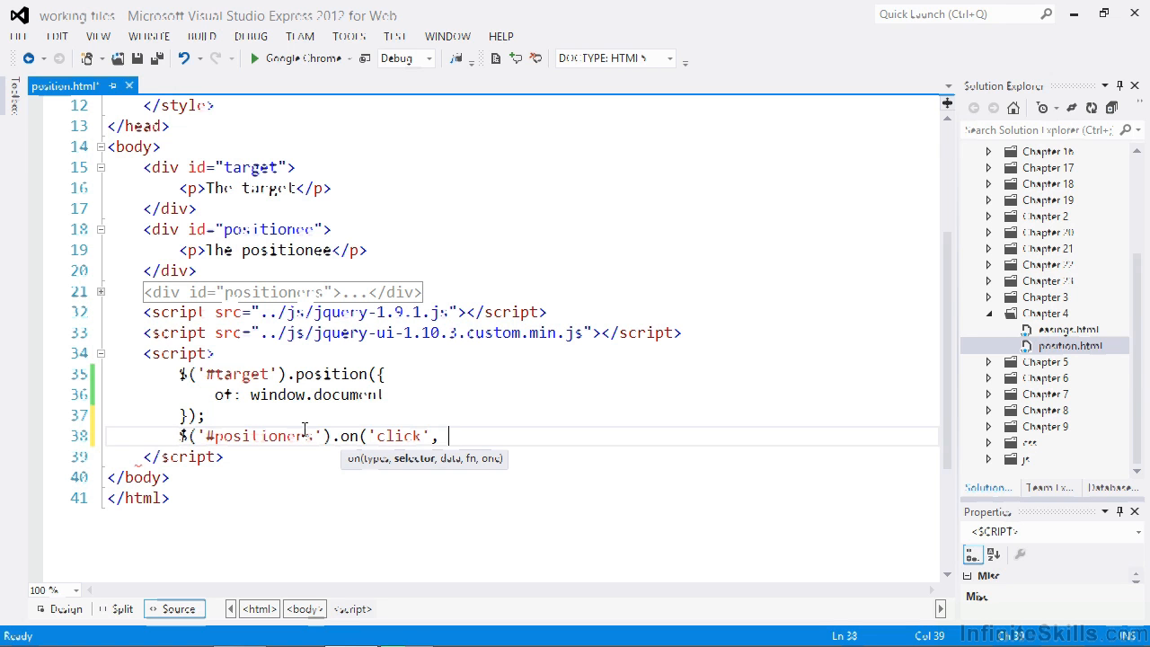
pyautogui.write("'bu")
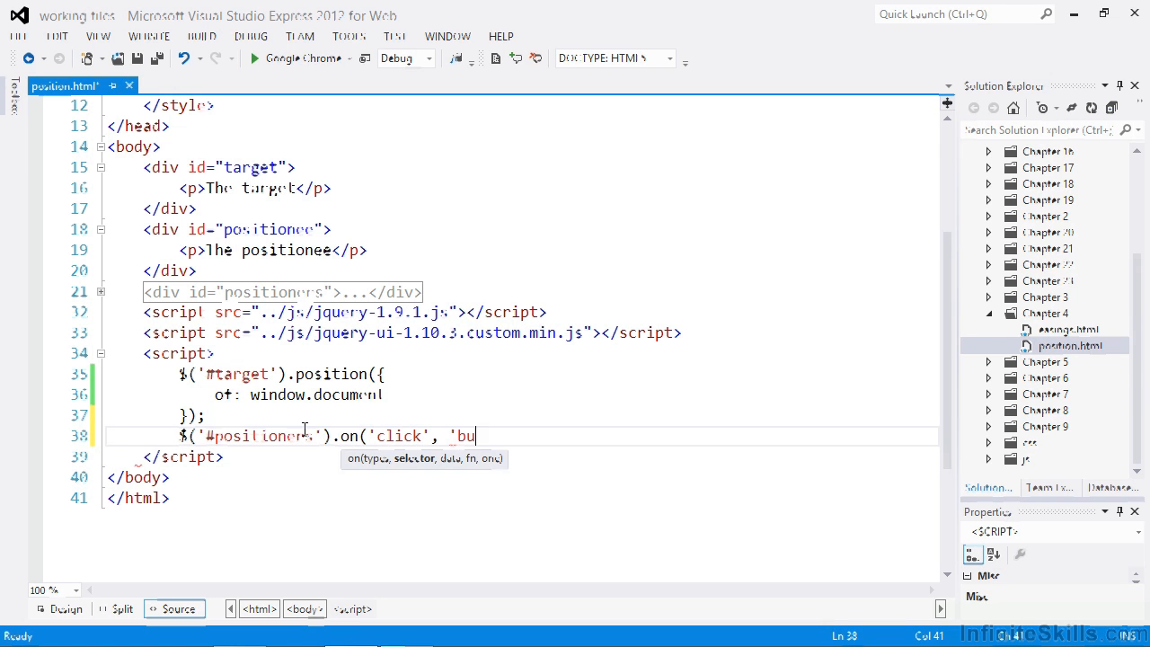
pyautogui.write("tton',")
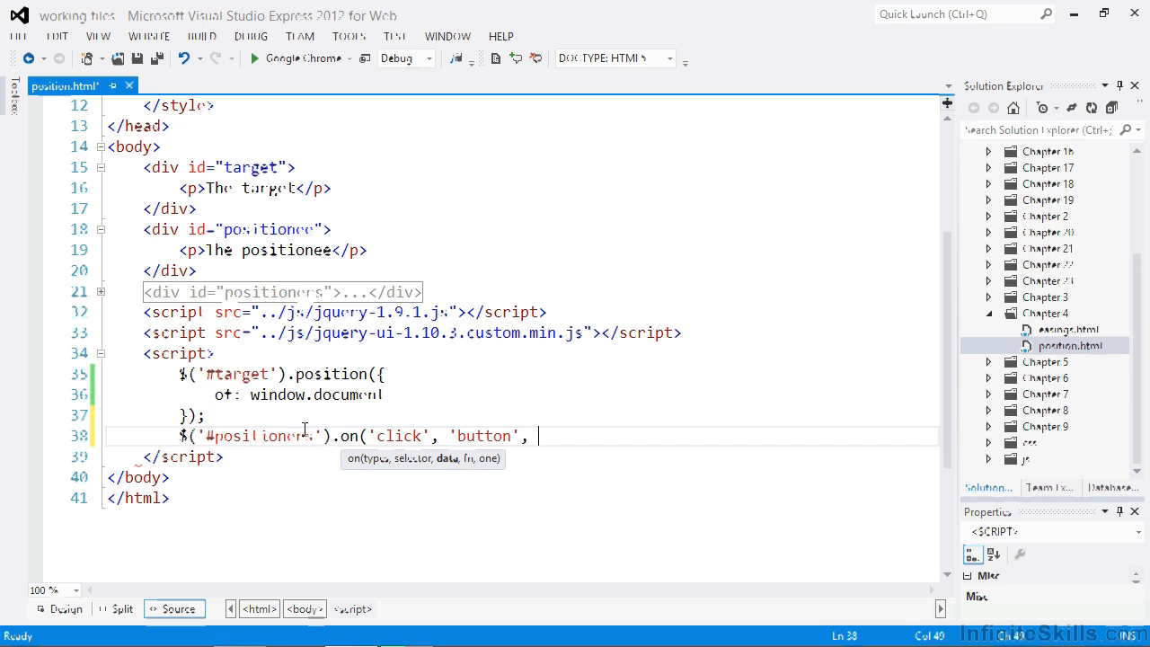
pyautogui.write('function () {')
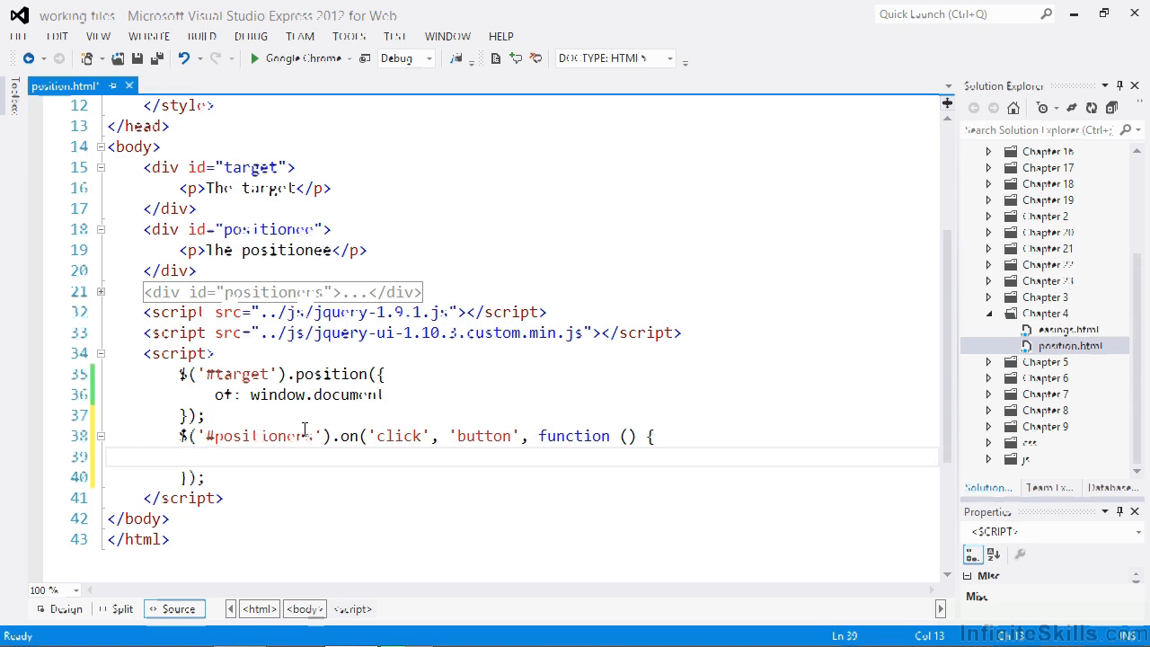
# - Begin the handler body with var button = $(this)
pyautogui.write('var')
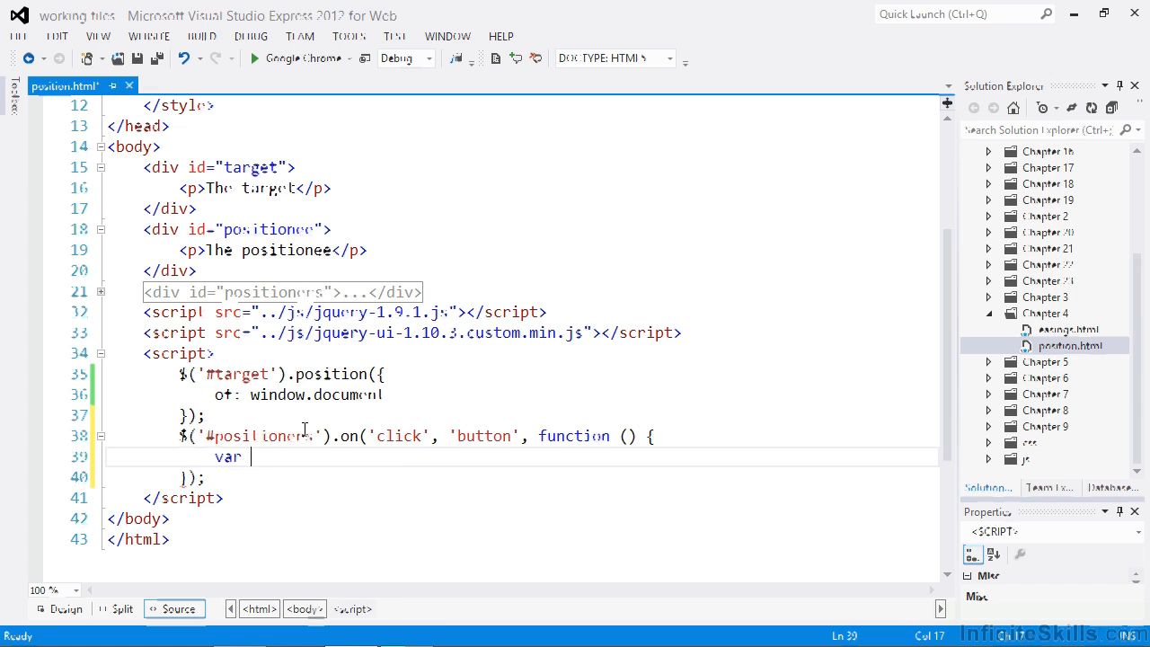
pyautogui.write('button = $')
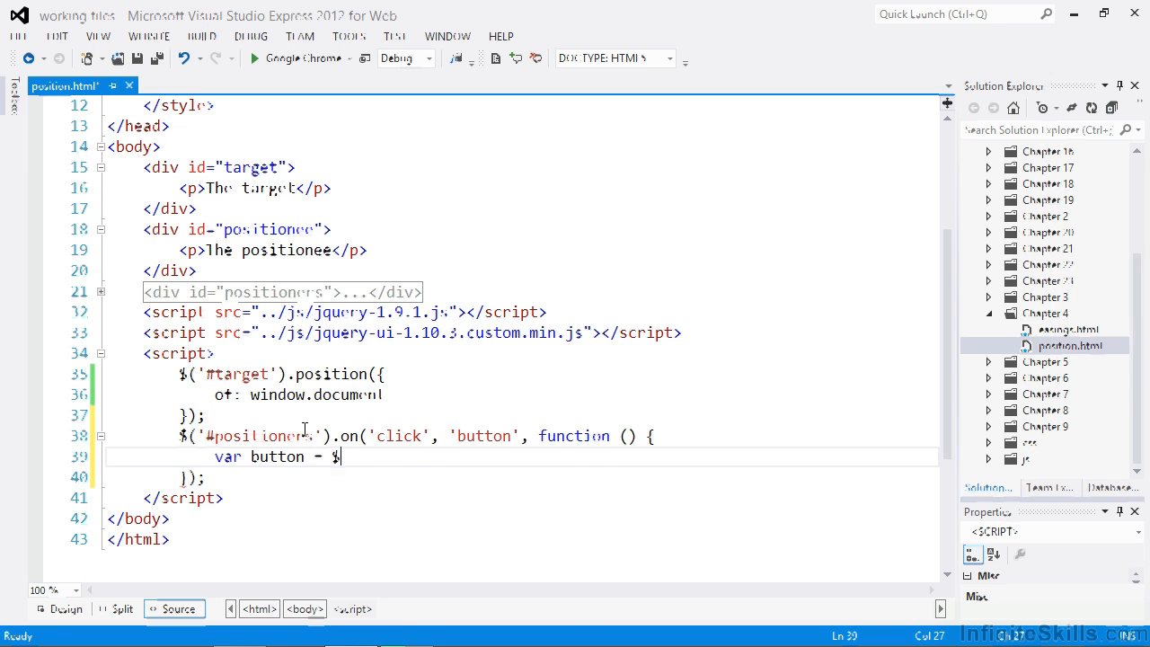
pyautogui.write('t')
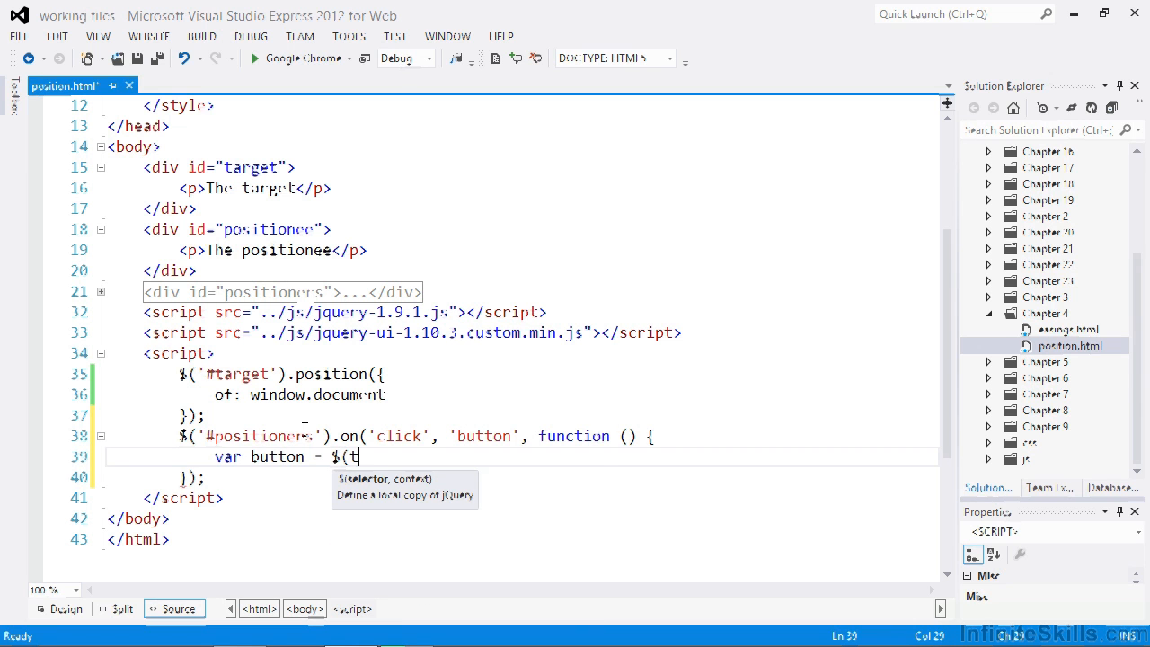
pyautogui.write('his),')
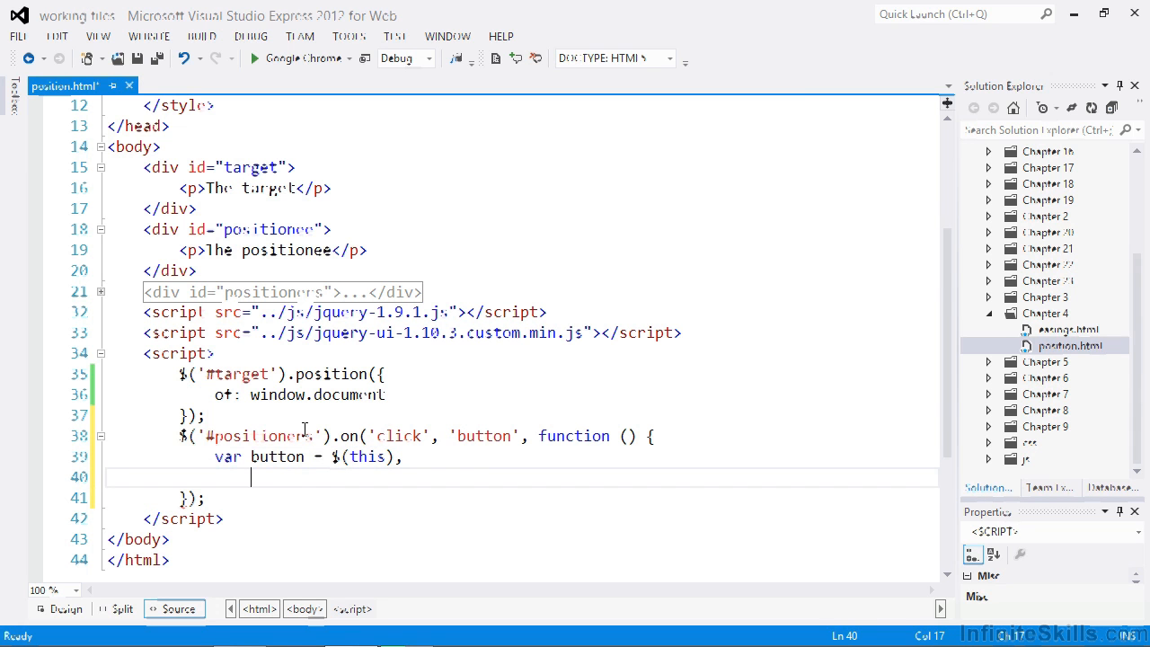
# - Build positions with my from data-myposition and at from data-atposition button attributes
pyautogui.write('positions =')
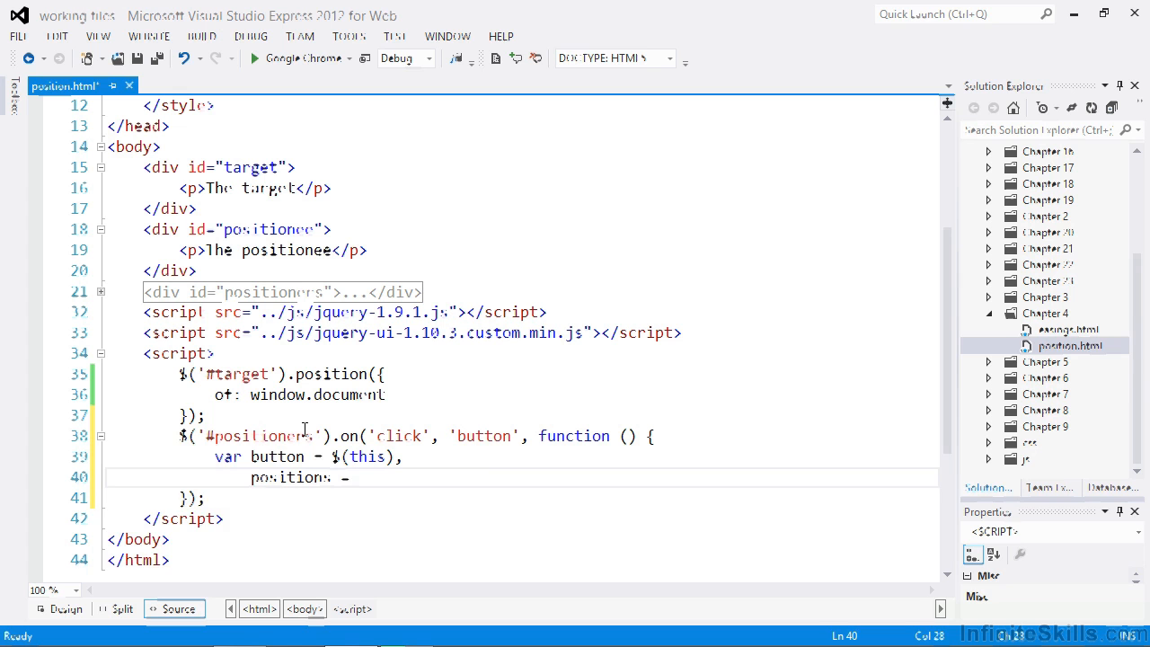
pyautogui.press('enter')
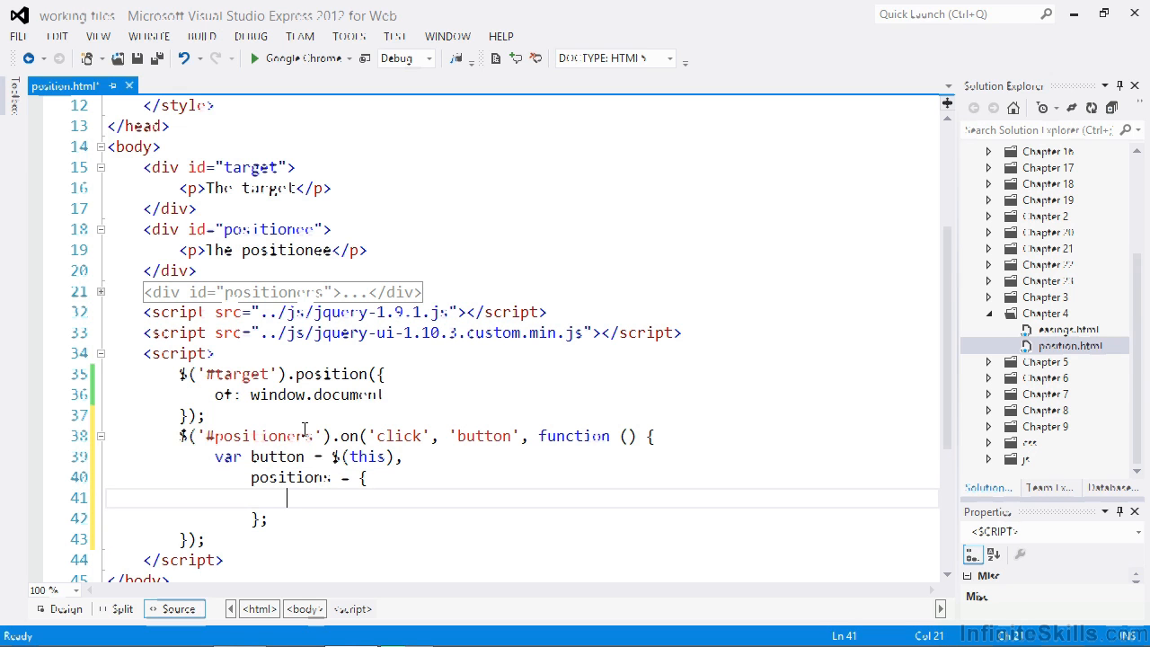
pyautogui.write('my:')
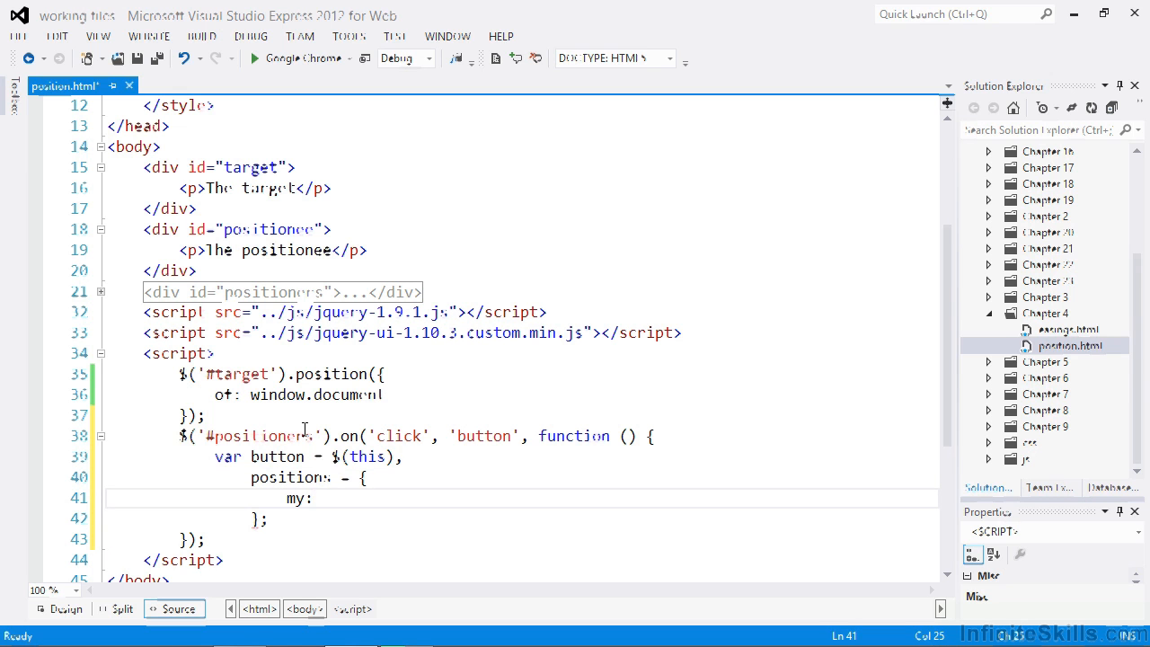
pyautogui.write("button.attr('data-")
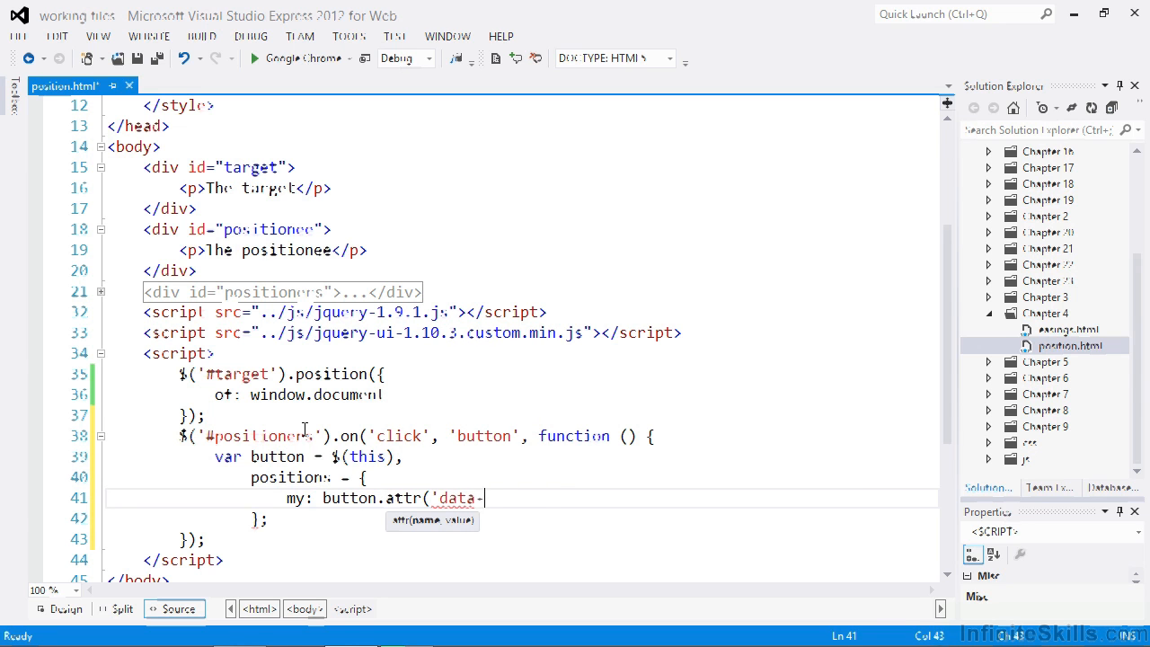
pyautogui.write("myposition')")
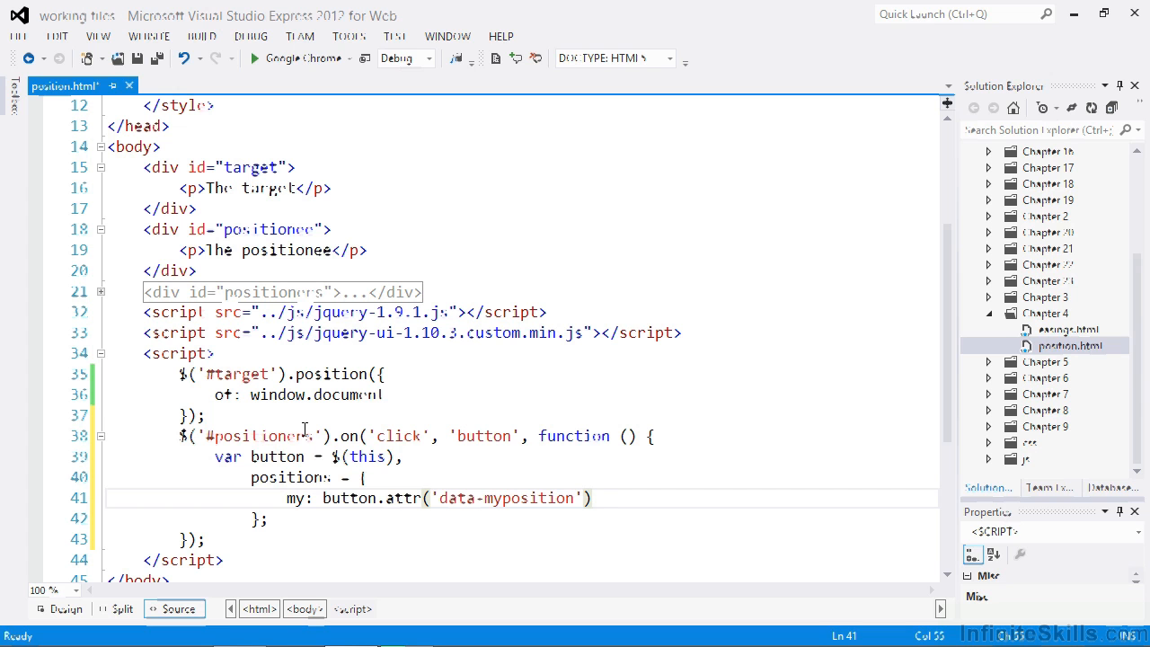
pyautogui.click(590, 498)
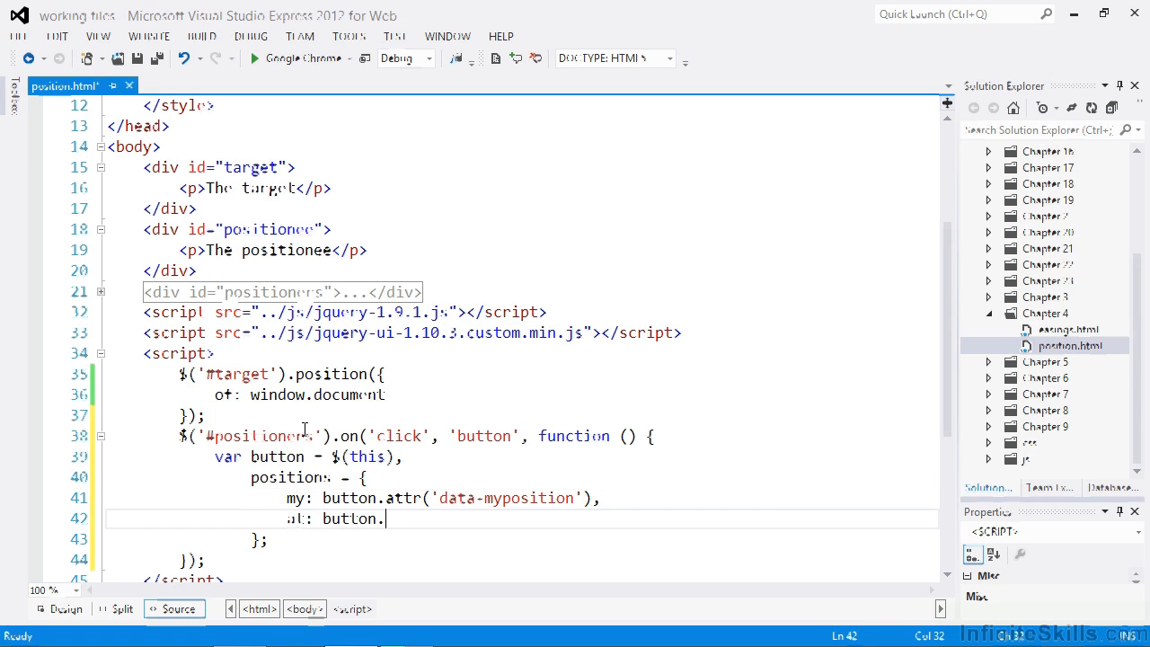
pyautogui.write("attr('data-atposition'),")
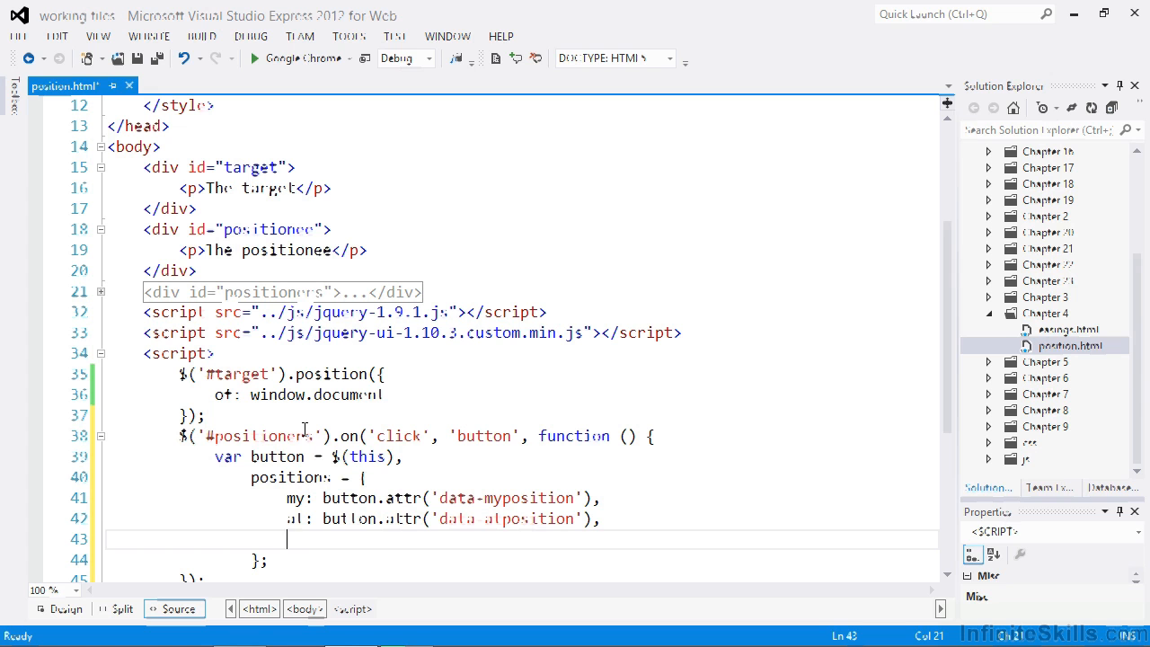
# - Set of to $('#target') and start the $('#positionee') position call
pyautogui.write('of: $(')
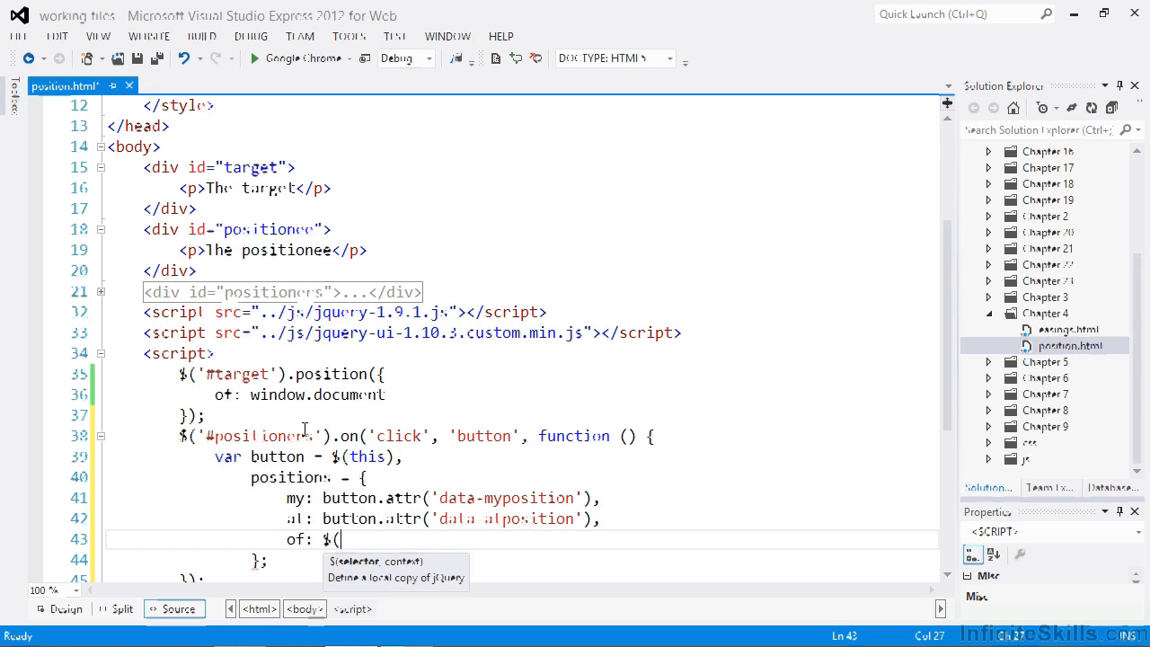
pyautogui.write("#target')")
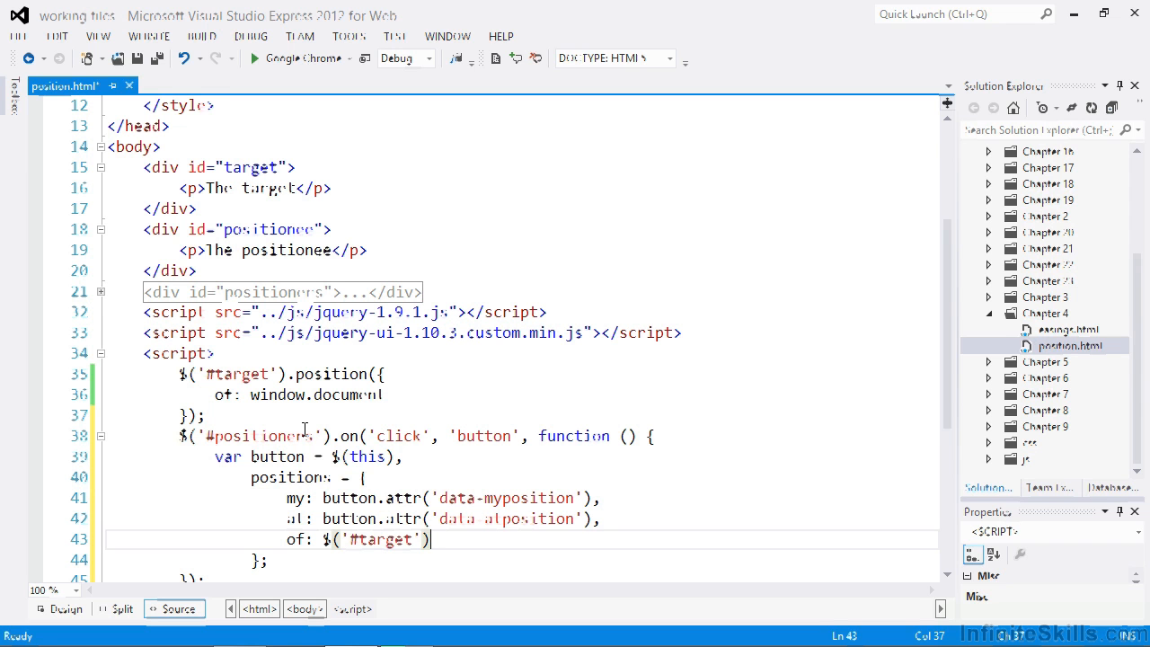
pyautogui.write("$('#positio")
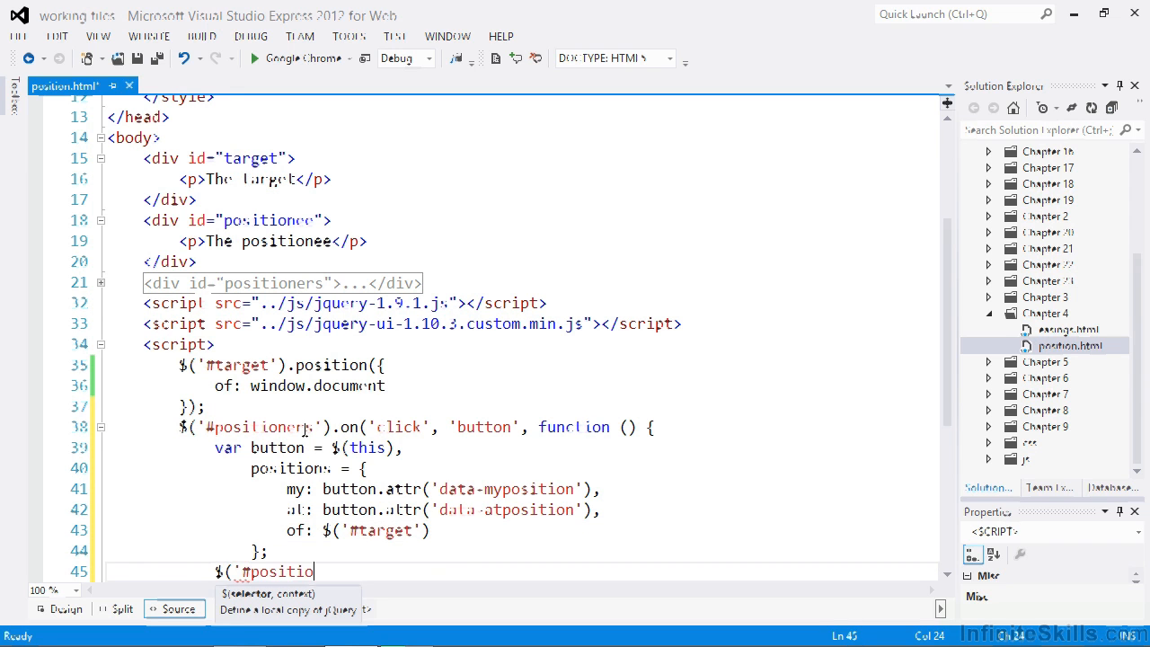
pyautogui.write('pos')
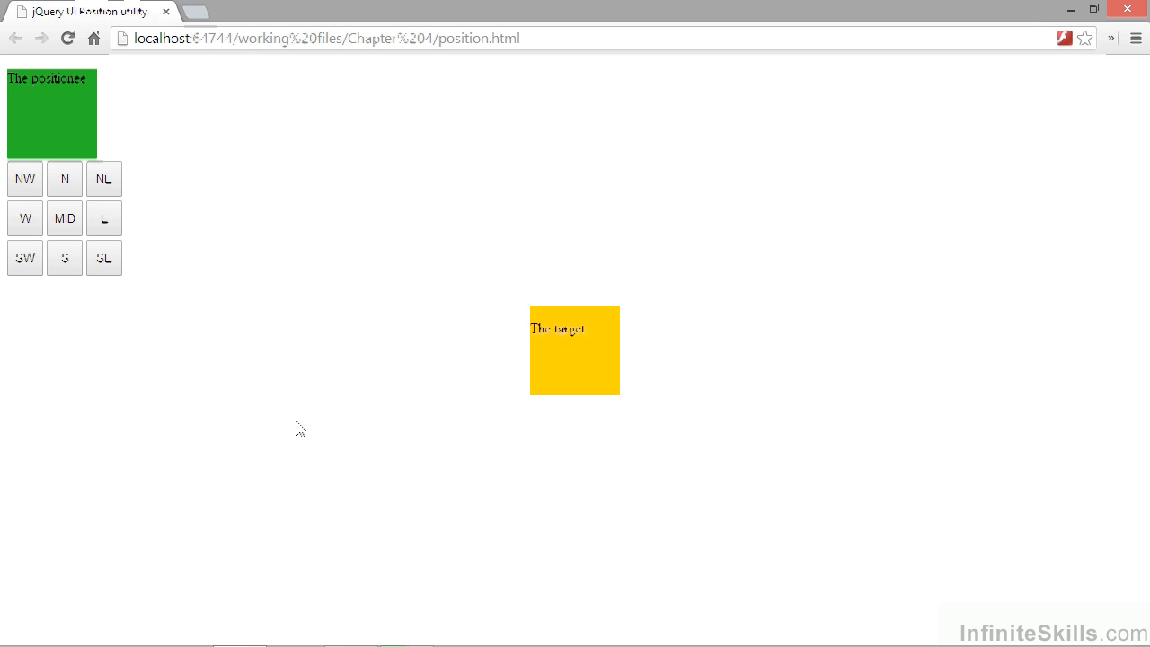
# - Move the positionee to NW, NE, SW, then MID to centre it over the yellow target
pyautogui.click(25, 178)
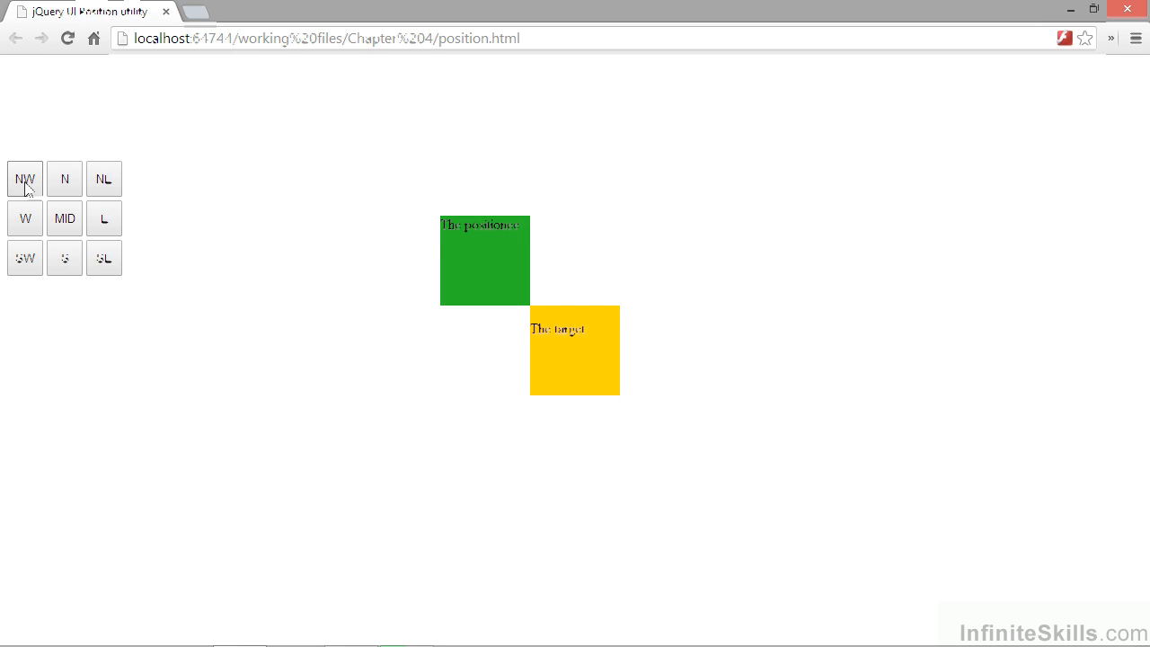
pyautogui.click(105, 220)
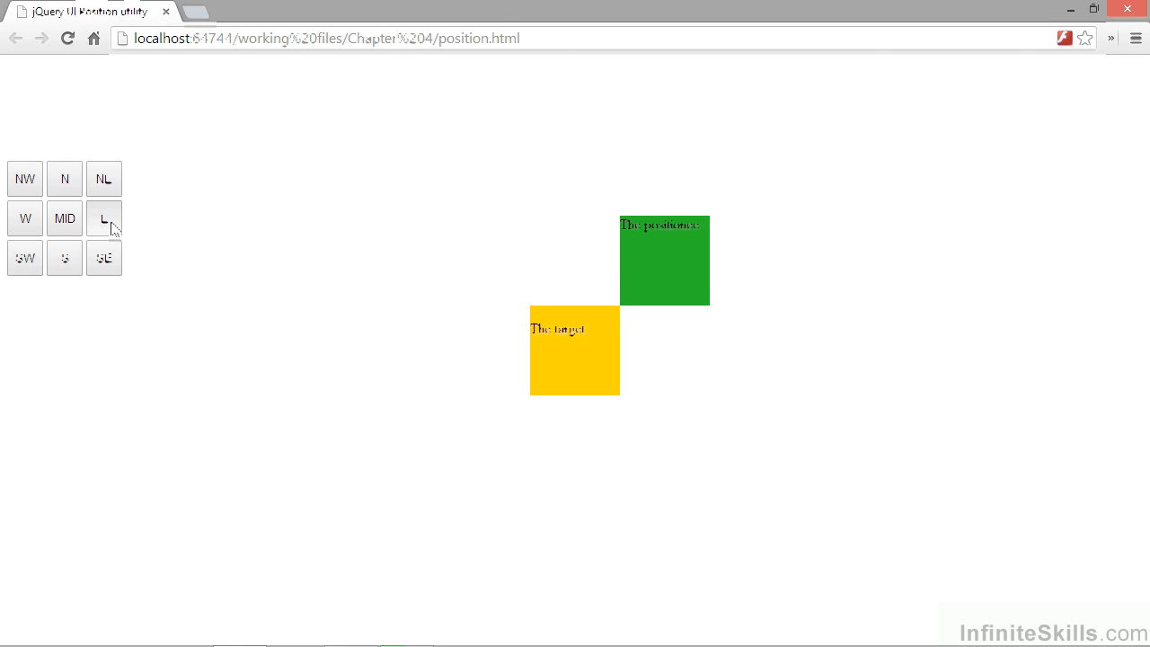
pyautogui.click(25, 258)
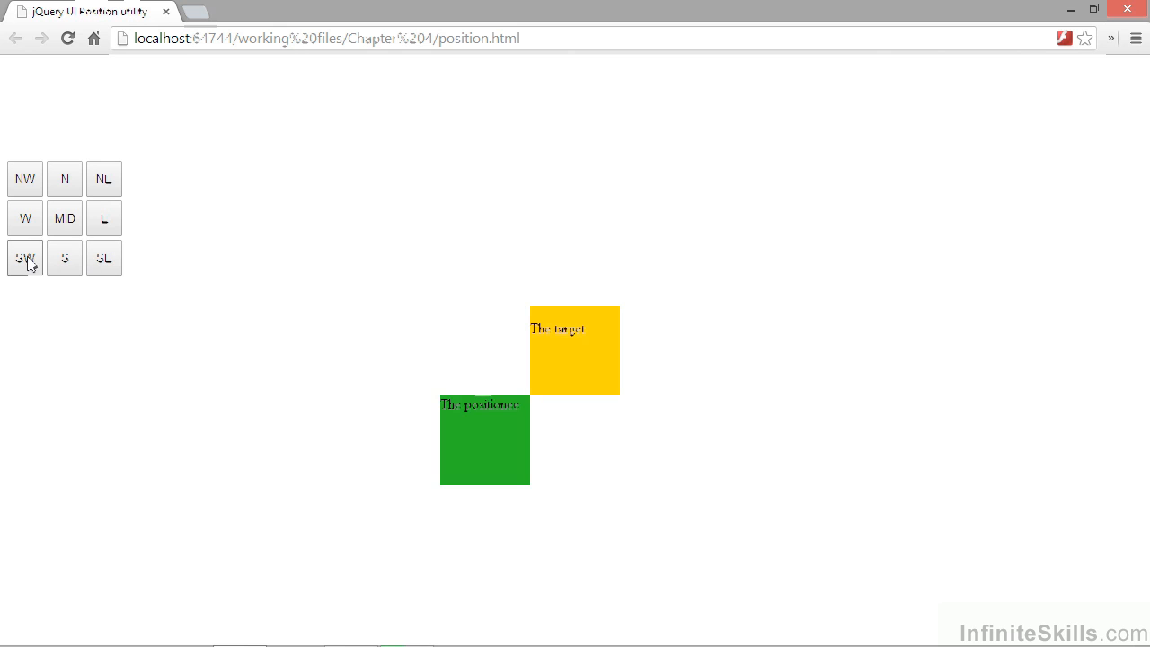
pyautogui.click(64, 217)
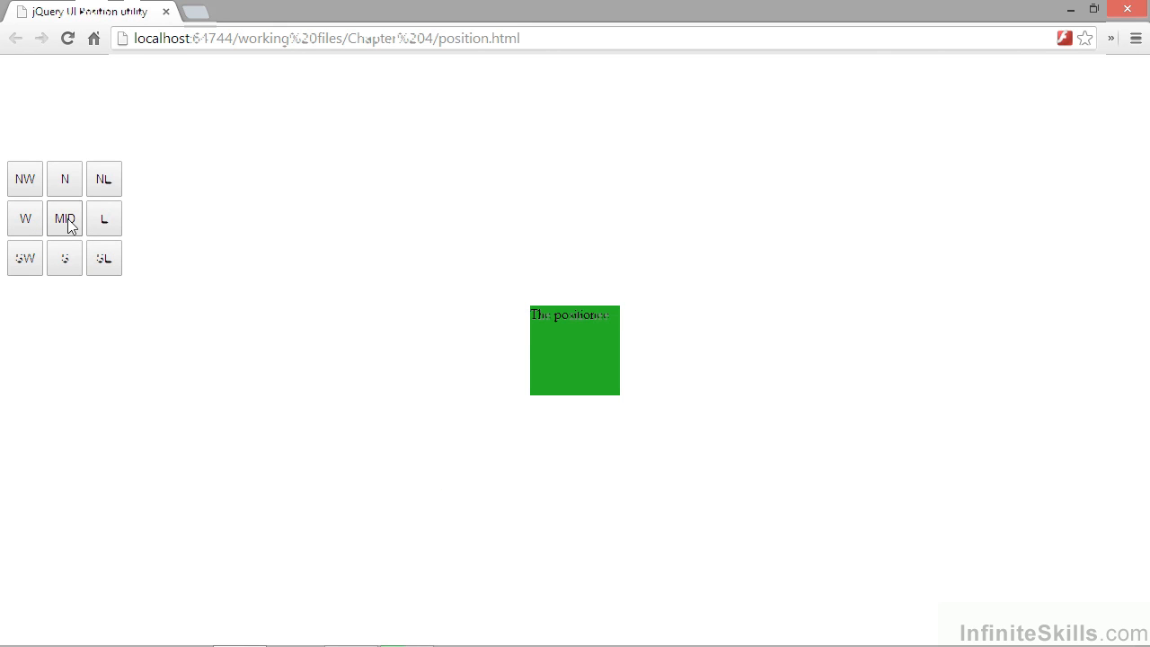